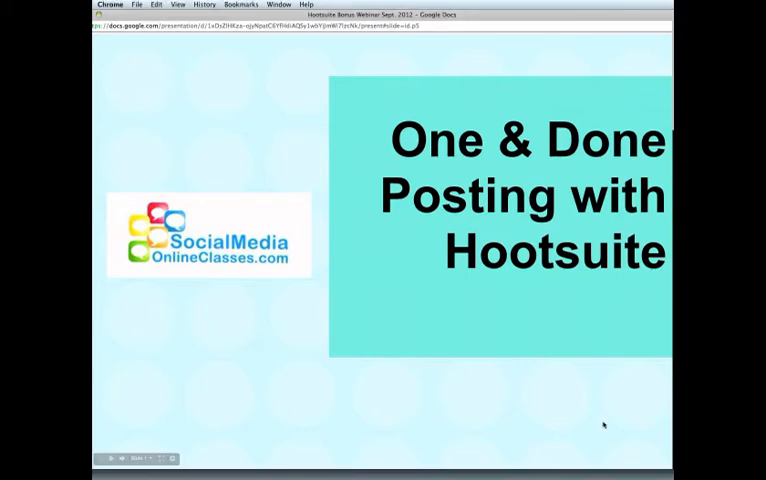
Step: Advance from the 'One & Done Posting with Hootsuite' title slide to 'What is Hootsuite?'
left_click(112, 460)
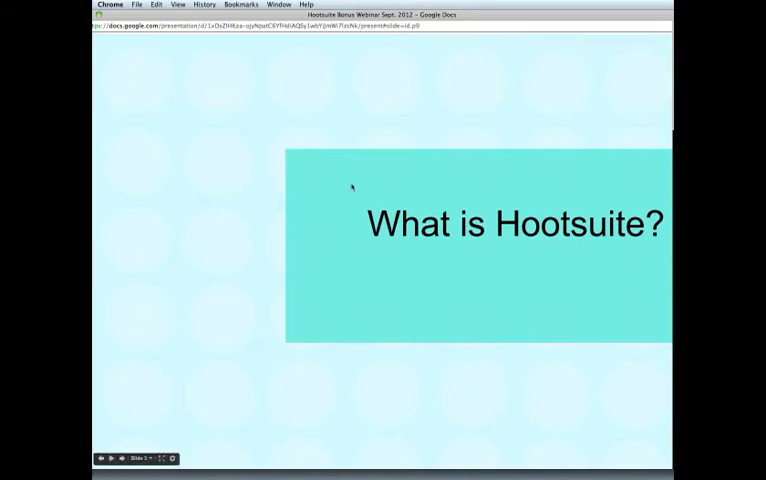
Step: Switch to the Hootsuite window showing the Home Feed, Mentions and Sent Tweets streams
left_click(280, 4)
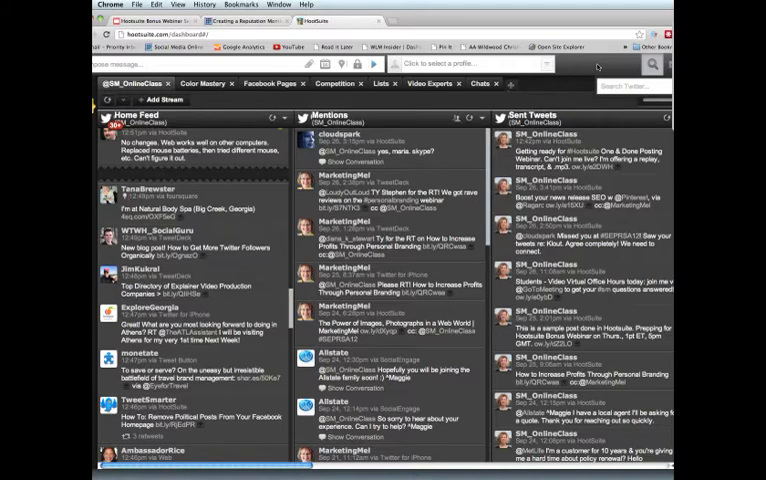
Step: Return to the Google Docs slides and advance to the 'Where Do I Start?' slide
left_click(272, 4)
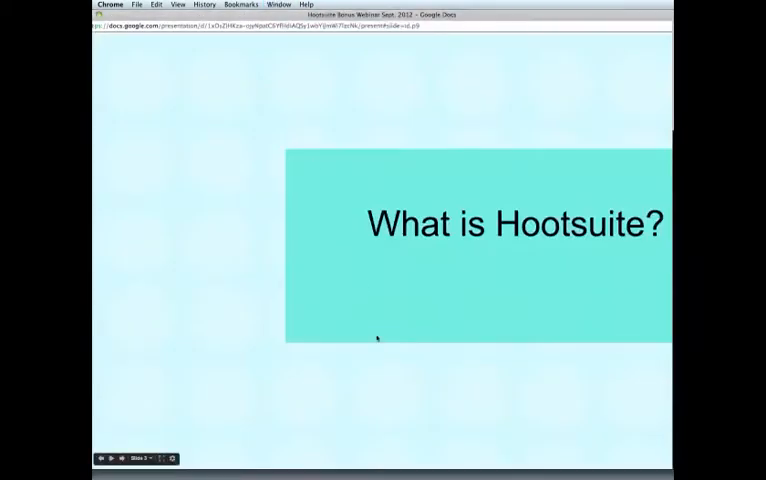
left_click(110, 460)
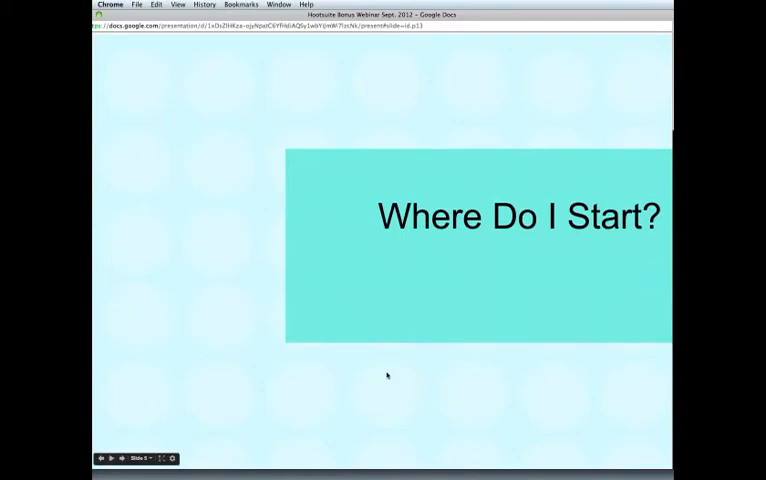
mouse_move(492, 296)
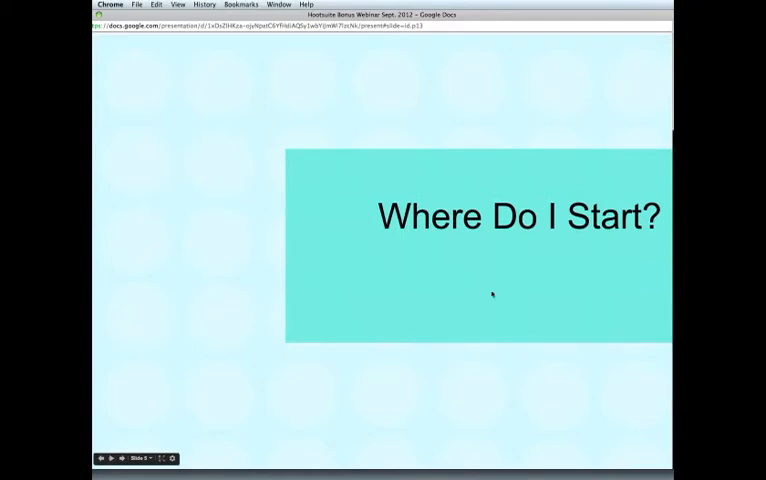
Step: Switch back to the Hootsuite window with the message composer over the streams
left_click(280, 4)
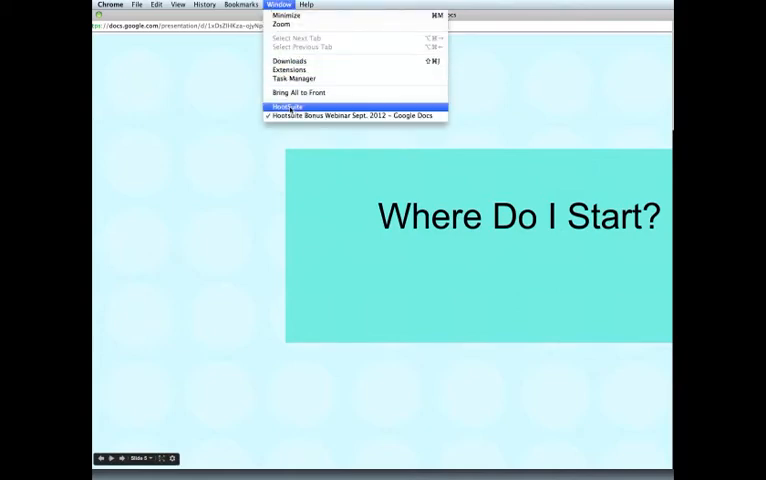
left_click(290, 106)
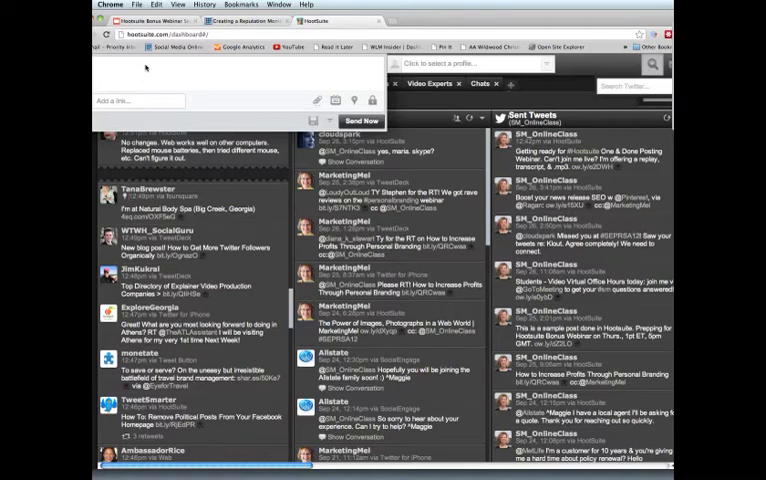
mouse_move(162, 76)
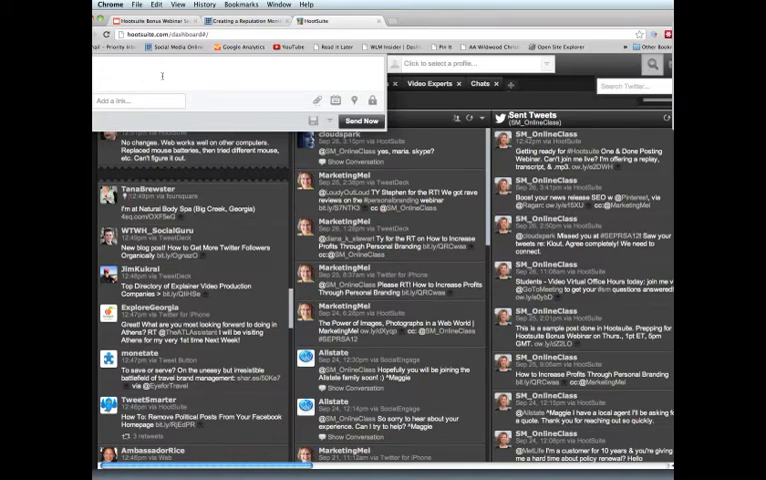
mouse_move(318, 100)
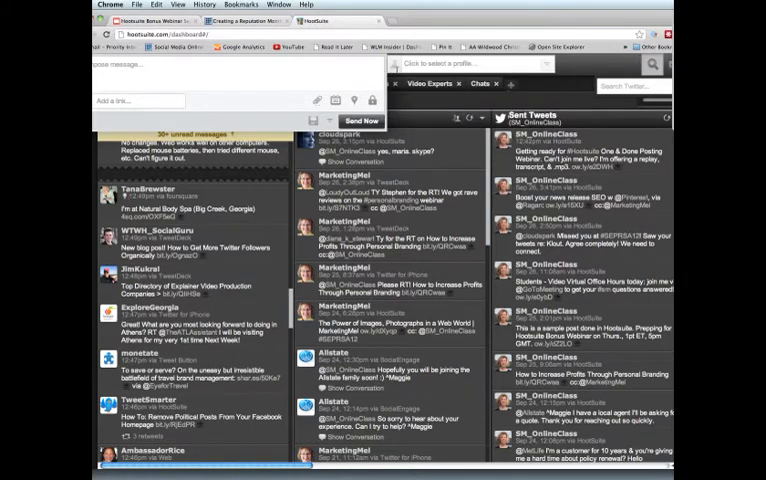
Step: Expand Hootsuite's left launch menu listing Streams, Publisher, Analytics and other sections
left_click(464, 64)
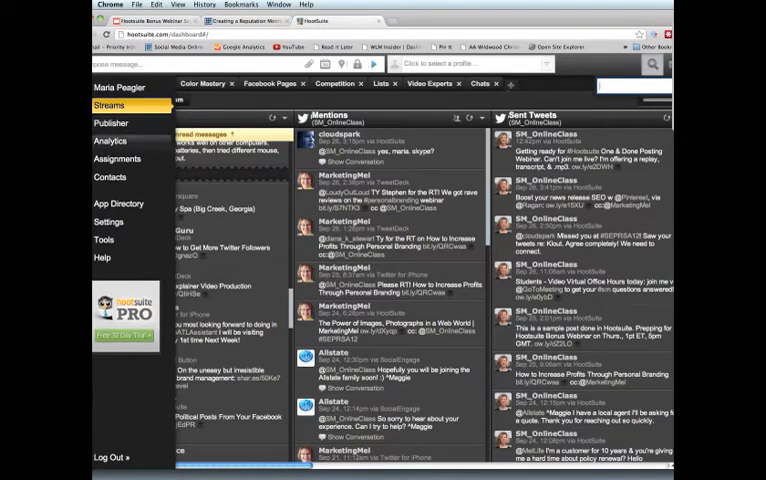
Step: Collapse the launch menu to show the full Home Feed, Mentions and Sent Tweets dashboard
left_click(104, 258)
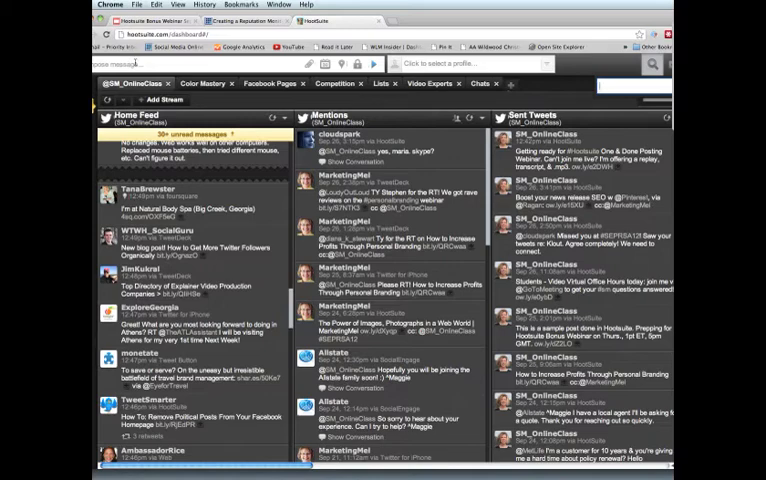
left_click(282, 4)
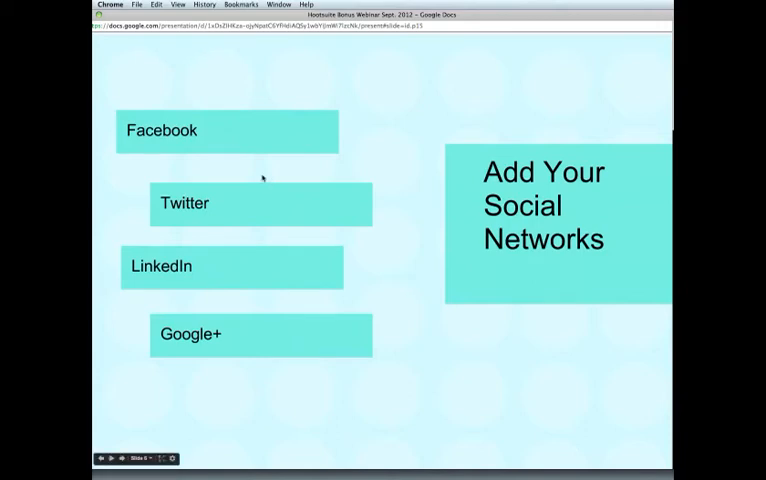
mouse_move(198, 132)
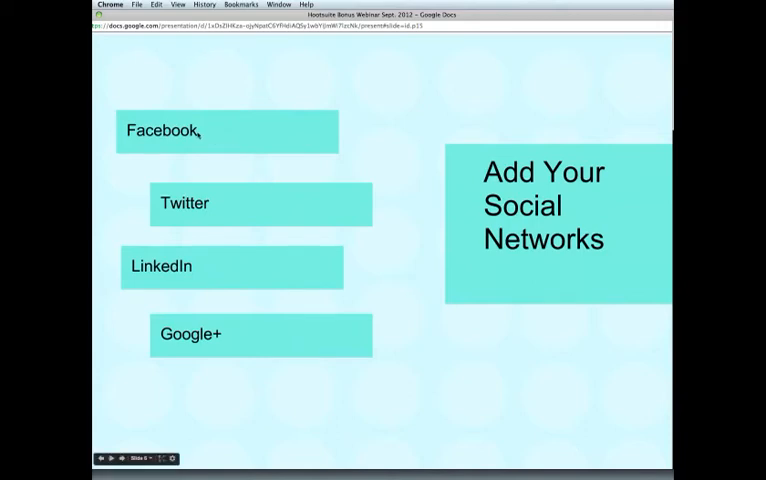
mouse_move(208, 204)
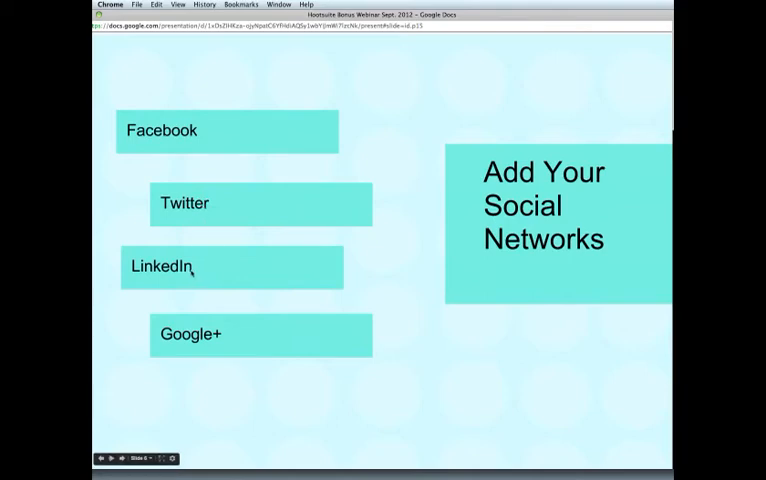
mouse_move(224, 336)
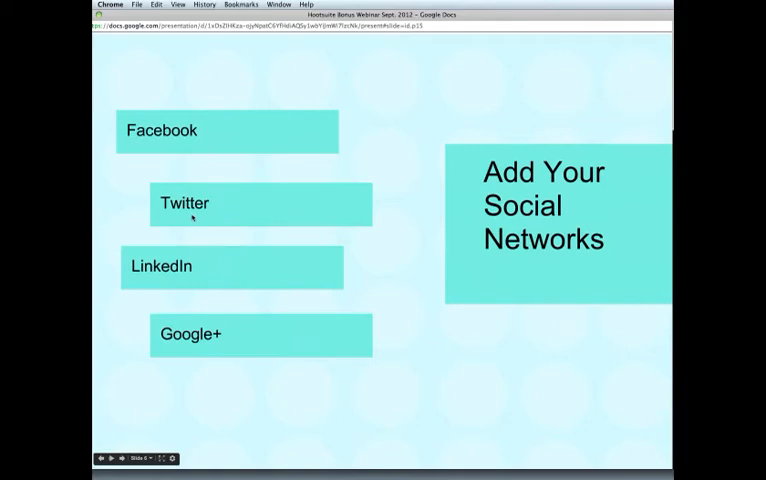
mouse_move(210, 128)
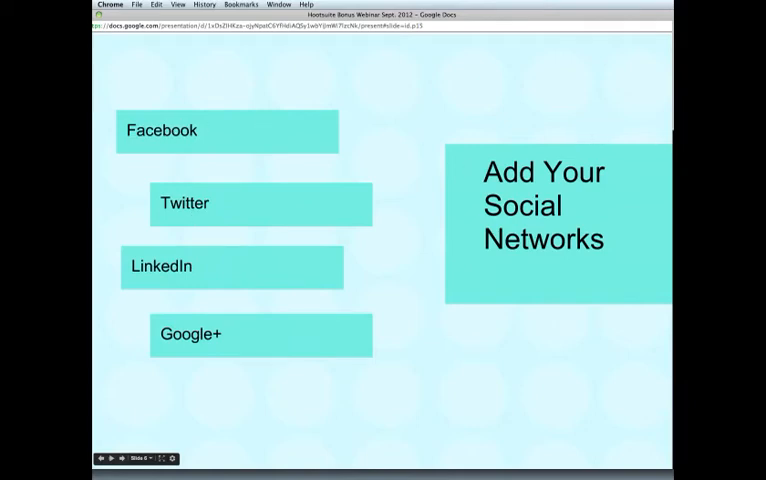
Step: Switch to the Hootsuite profile page listing My Social Networks
left_click(280, 4)
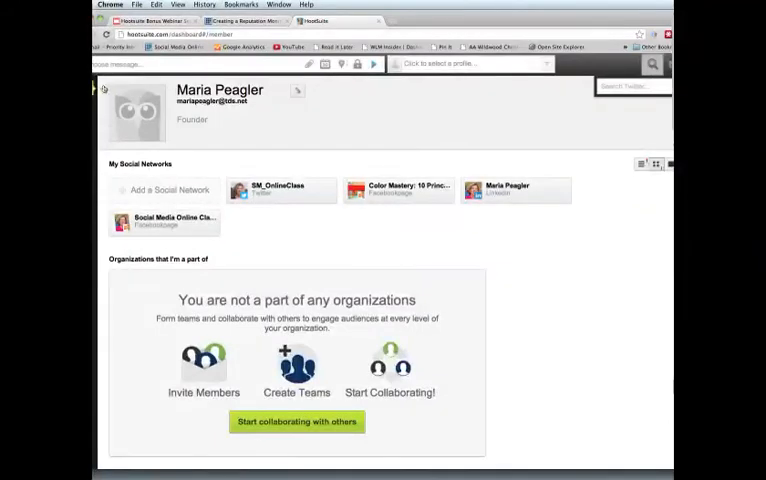
mouse_move(196, 148)
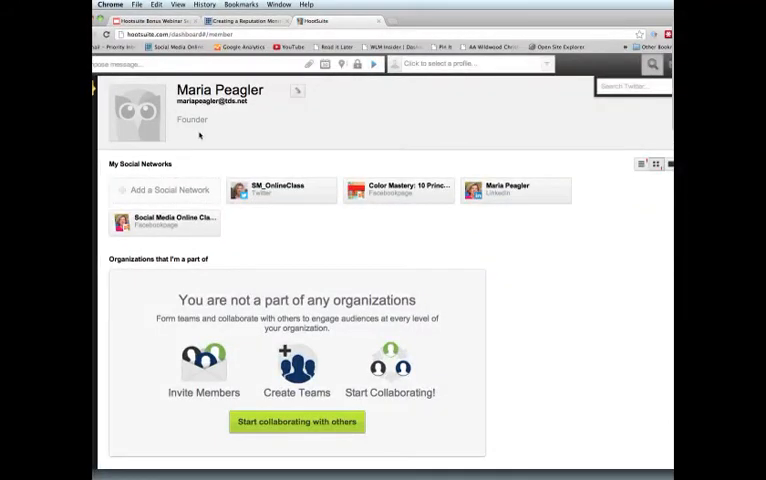
mouse_move(172, 164)
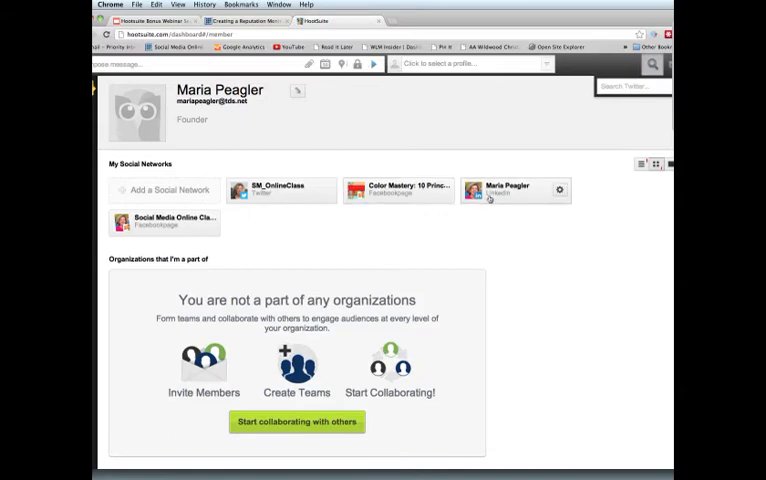
mouse_move(184, 228)
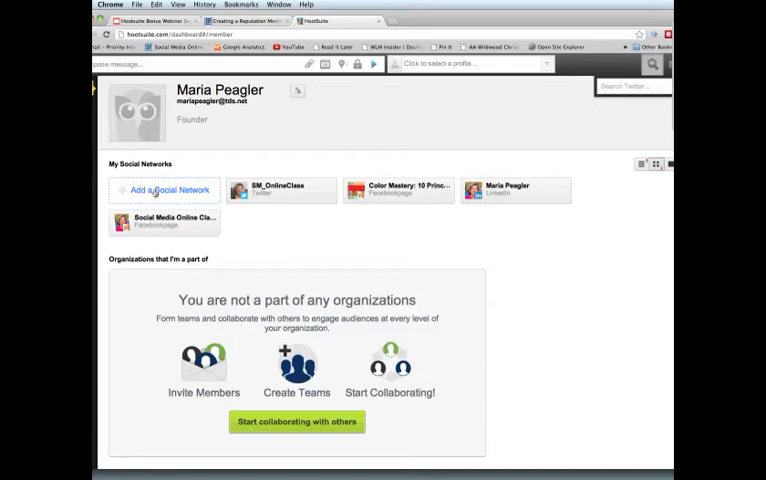
Step: Start Add Social Network and choose Google+ as the network type
left_click(164, 190)
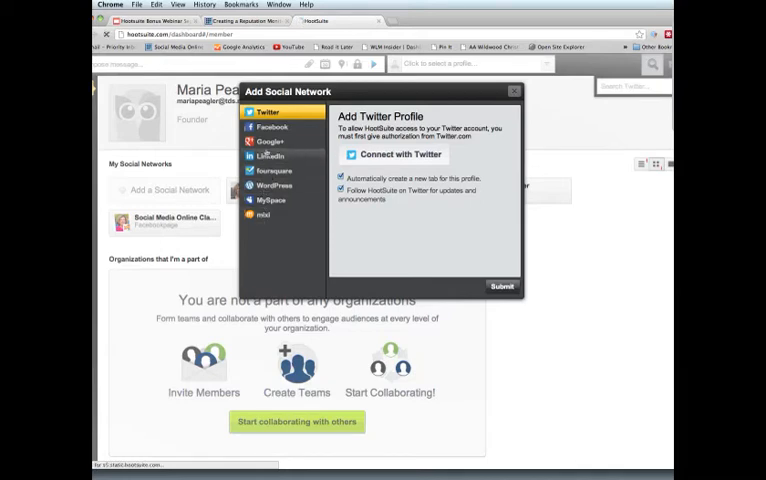
left_click(270, 140)
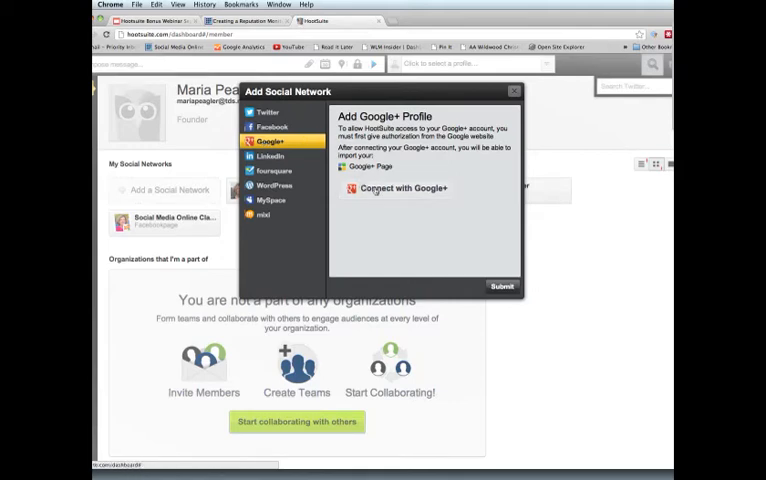
Step: Connect with Google+ and allow Hootsuite the requested access to the Google+ pages
left_click(400, 188)
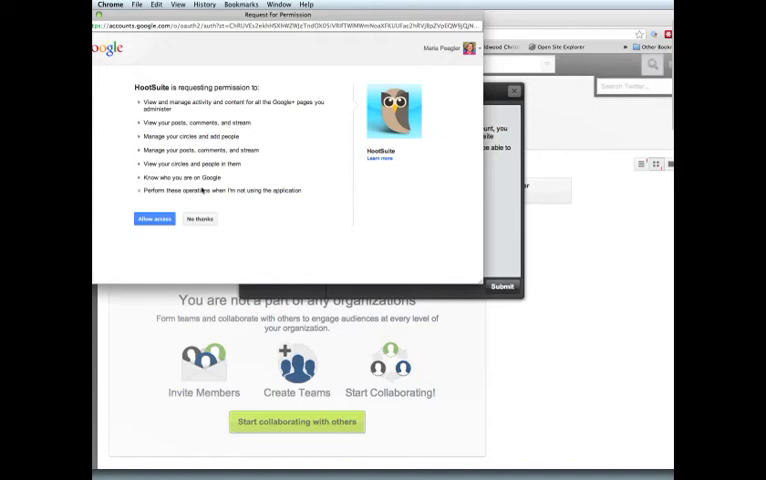
left_click(152, 220)
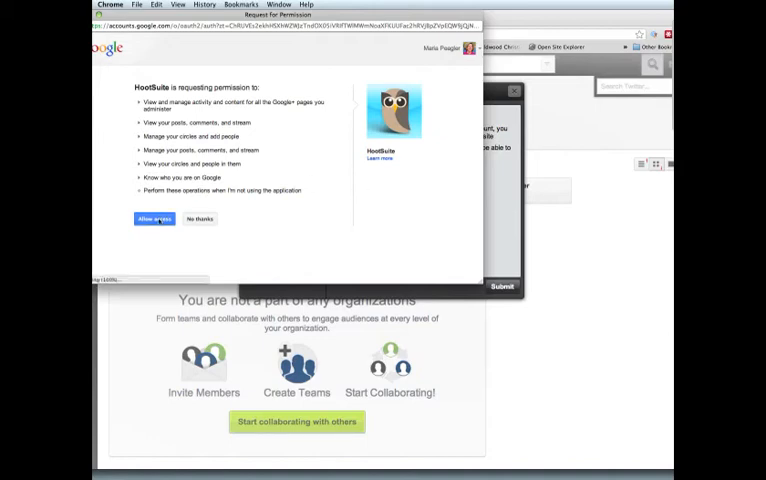
left_click(152, 220)
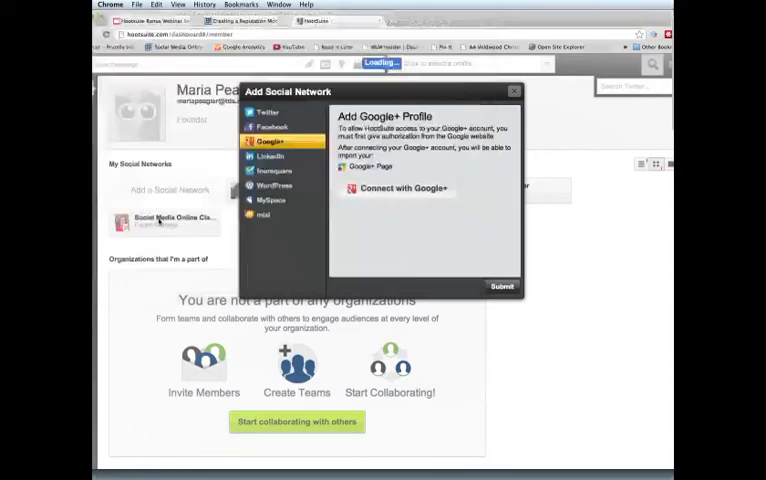
Step: Import the first Google+ business page so it appears in My Social Networks
left_click(400, 188)
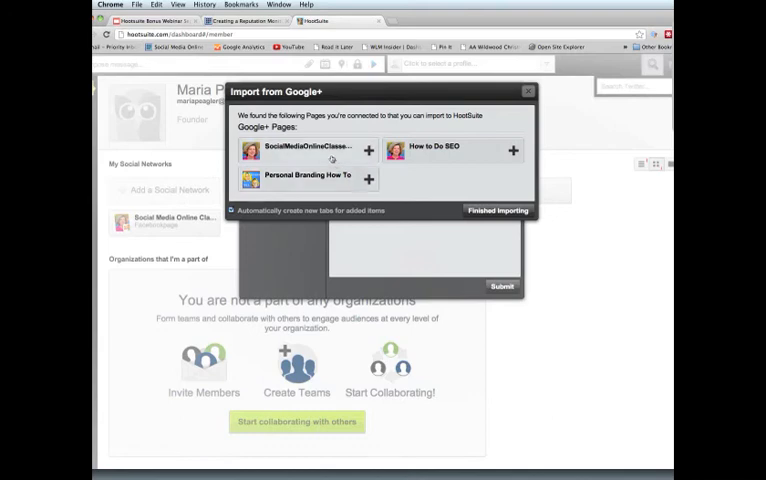
left_click(368, 150)
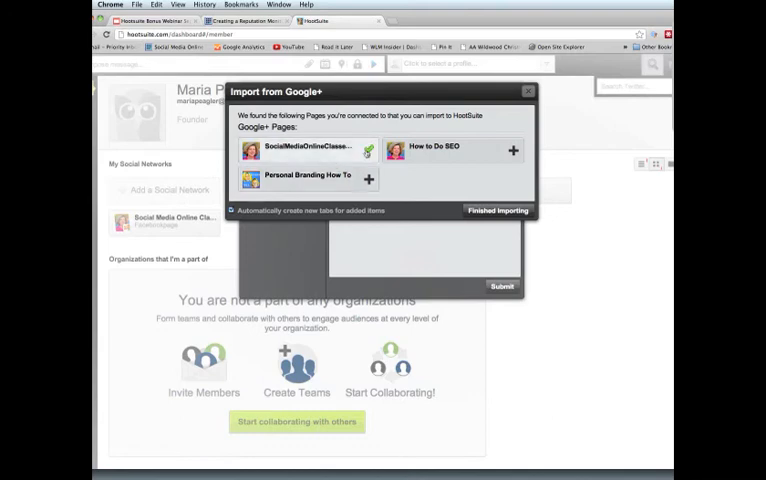
left_click(366, 152)
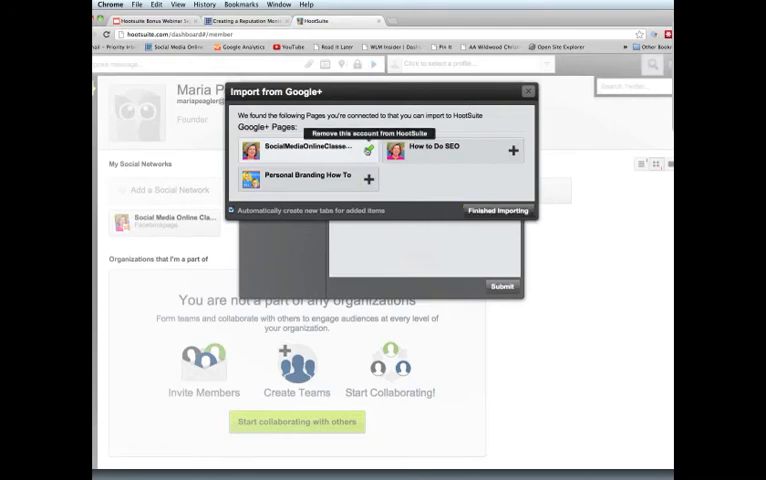
left_click(498, 210)
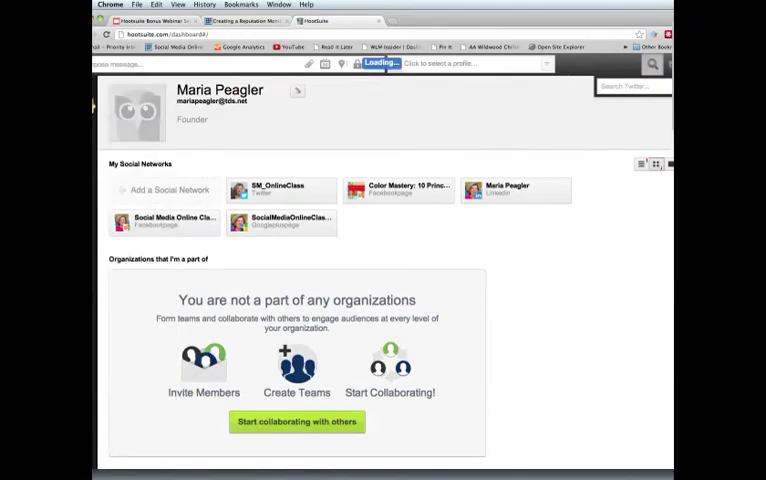
Step: View the streams dashboard with Home Feed, Mentions and Sent Tweets, then return to the webinar slides
left_click(284, 188)
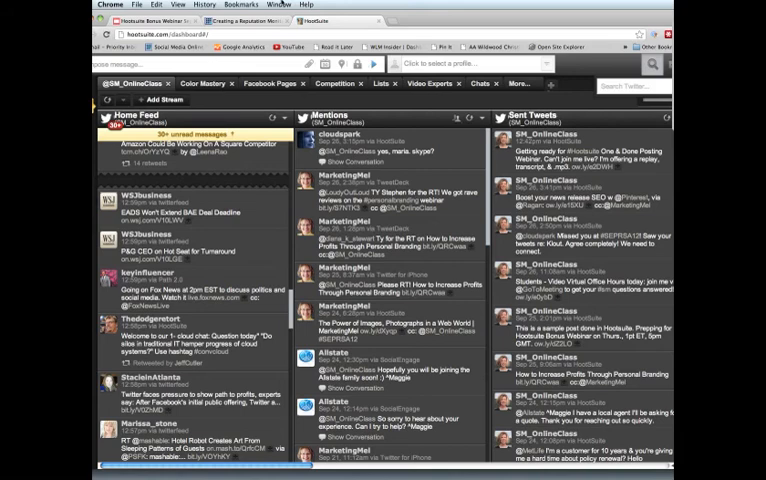
left_click(384, 4)
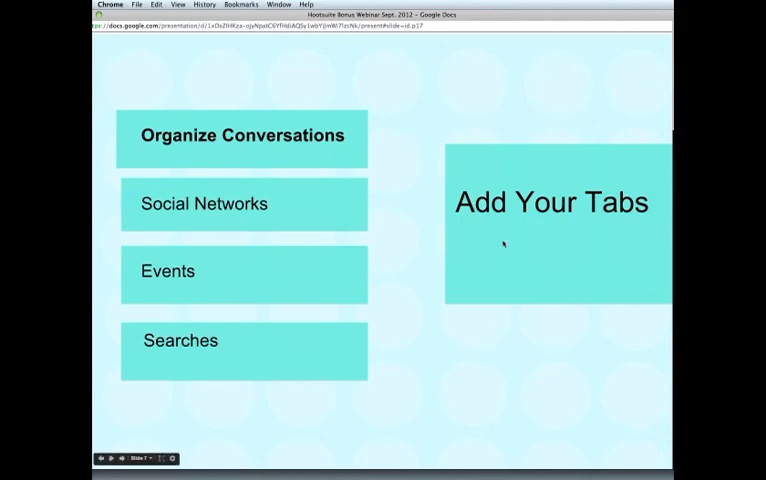
mouse_move(596, 222)
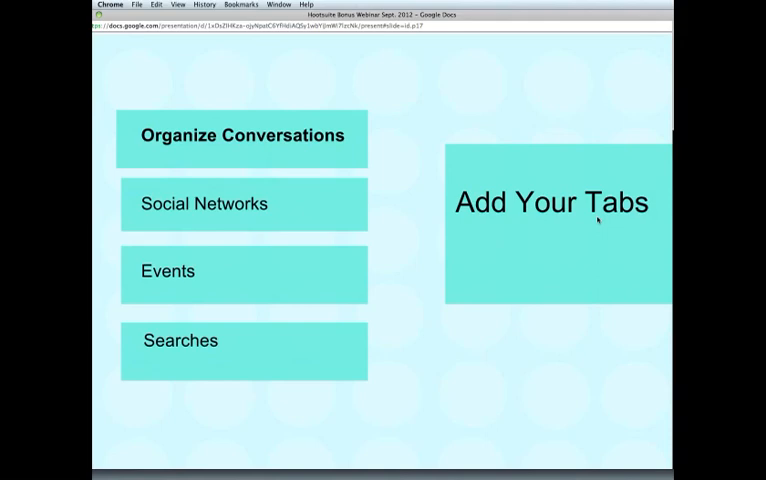
mouse_move(260, 210)
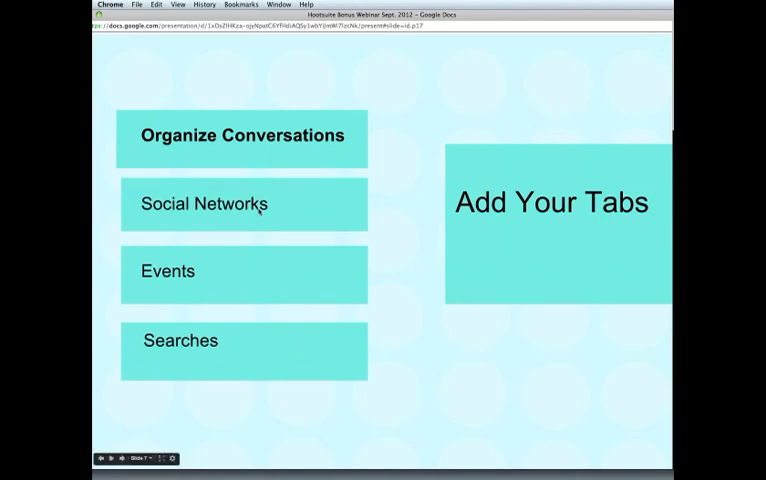
mouse_move(212, 264)
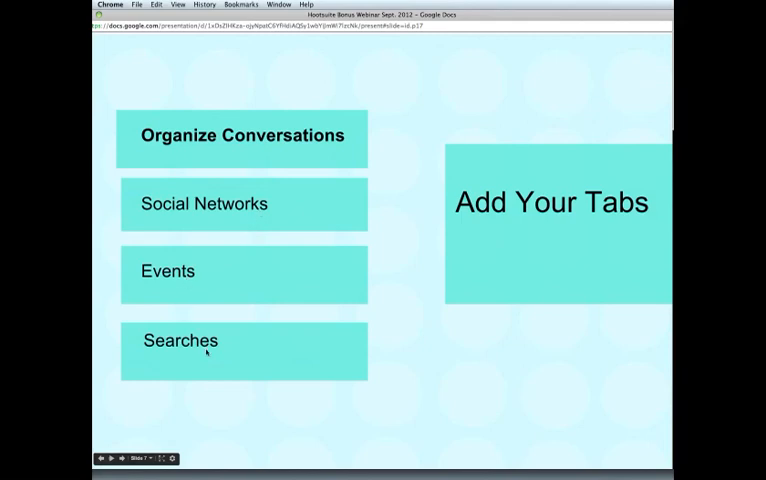
mouse_move(388, 170)
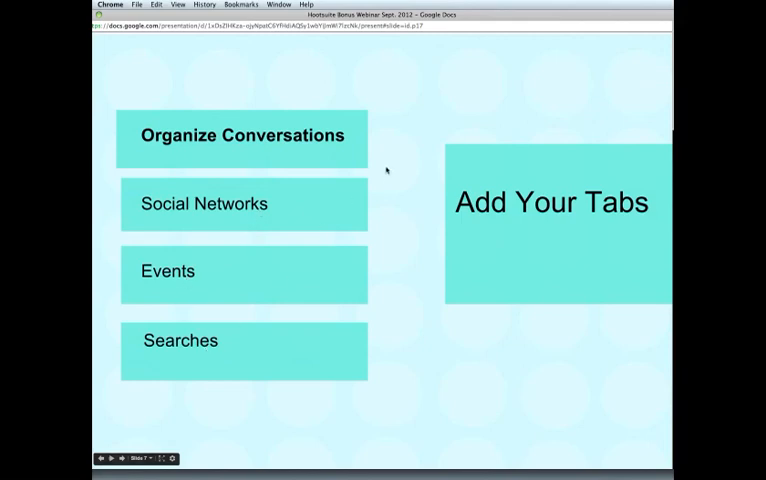
Step: List the open browser windows over the 'Add Your Tabs' slide to switch back to Hootsuite
left_click(280, 4)
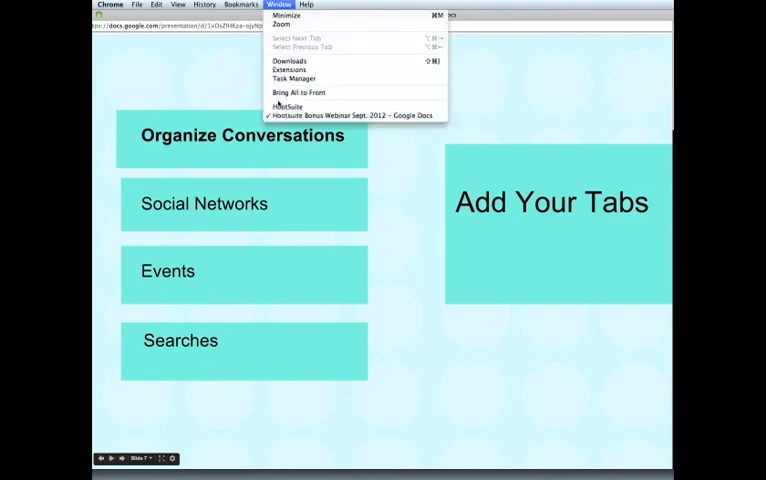